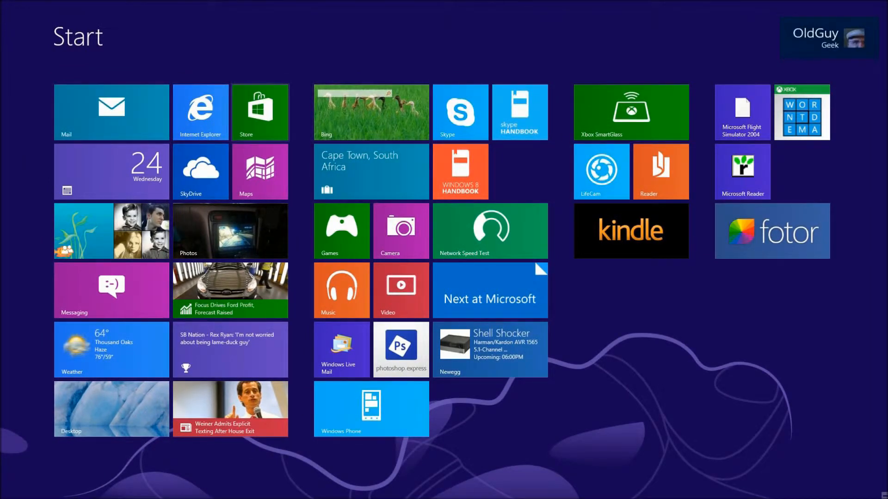
- Open the Fotor app's listing in the Windows Store from its Start screen tile
{"action": "left_click", "coordinate": [770, 230]}
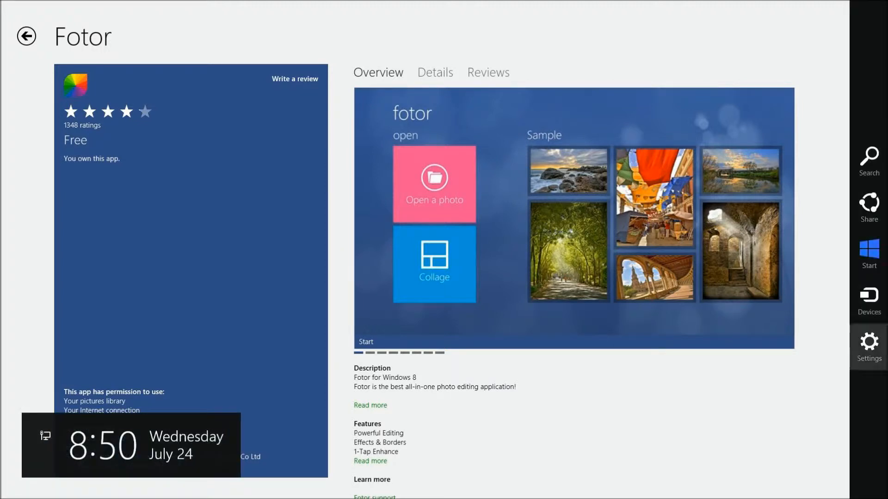
- Share the Fotor store listing via the Share charm, choosing Mail as the target
{"action": "left_click", "coordinate": [869, 208]}
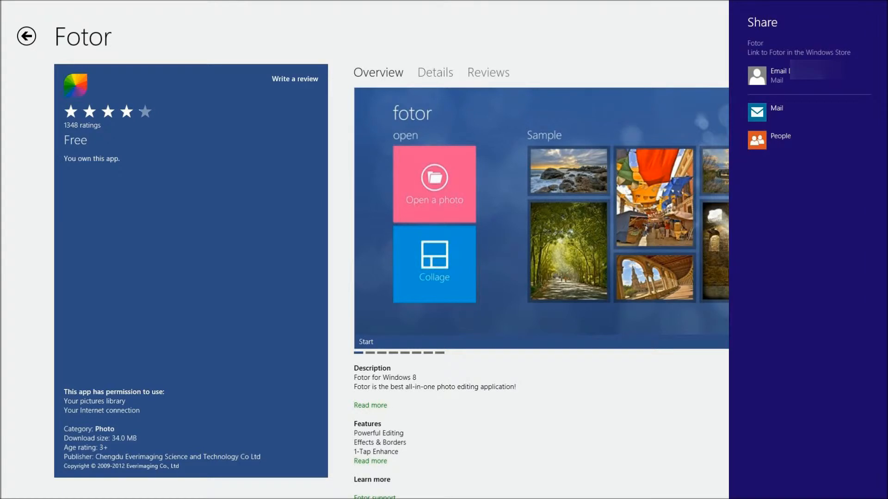
{"action": "left_click", "coordinate": [775, 112]}
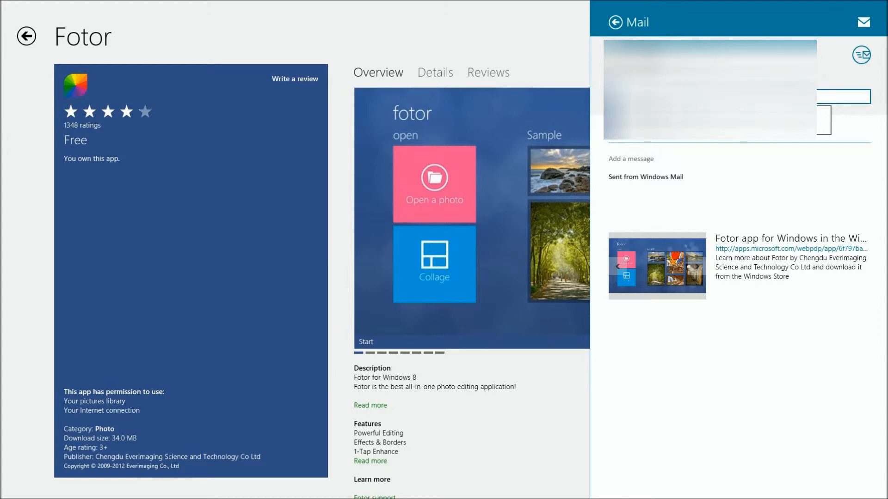
- Replace the subject with 'The Best Free Photo Editor for Windows 8', correcting the 'Phto' typo
{"action": "type", "text": "Fotor"}
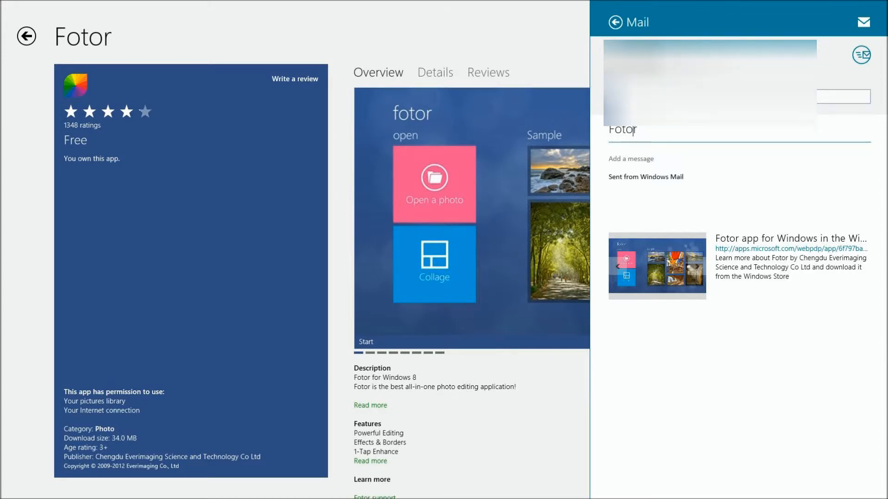
{"action": "double_click", "coordinate": [621, 129]}
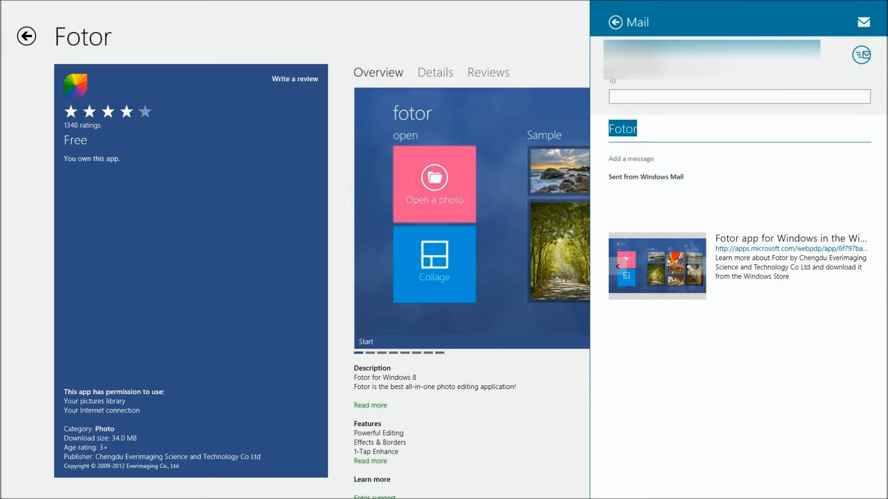
{"action": "type", "text": "The B"}
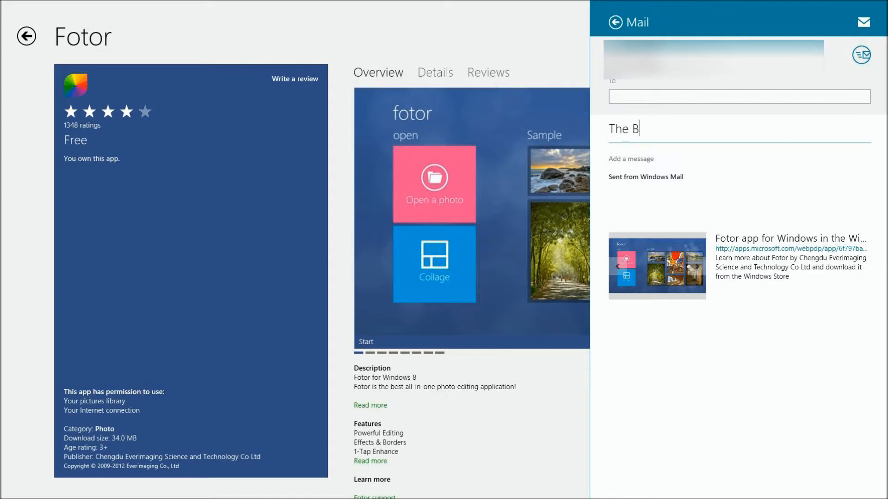
{"action": "type", "text": "est Phto"}
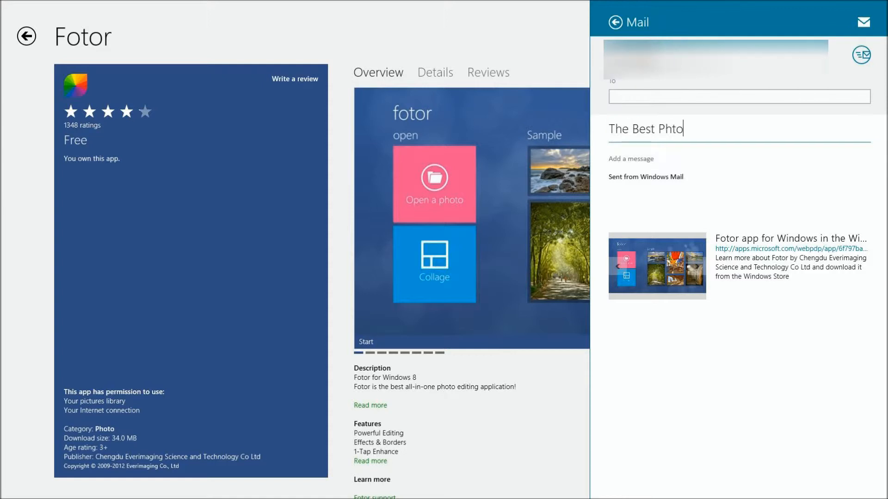
{"action": "key", "text": "Backspace"}
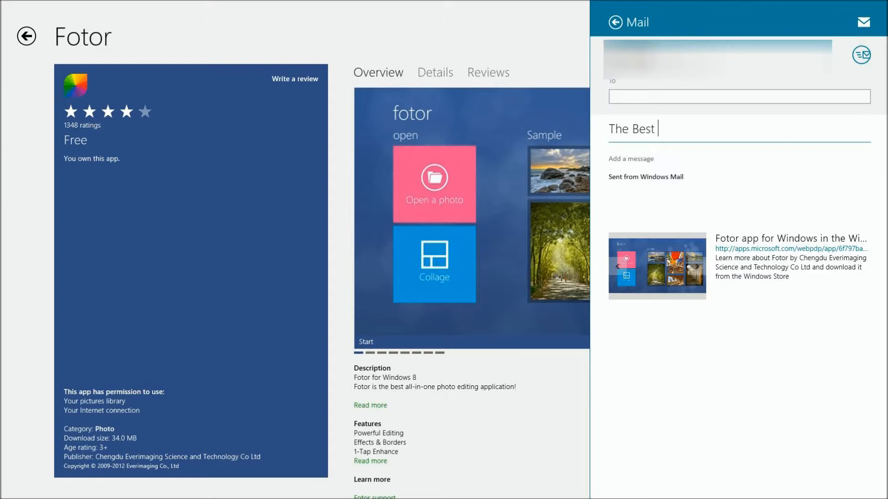
{"action": "type", "text": "Free P"}
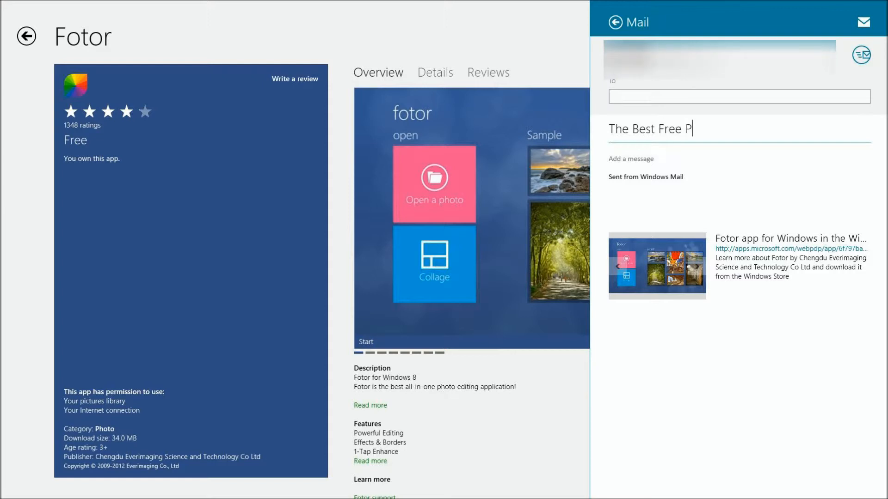
{"action": "type", "text": "hoto Ed"}
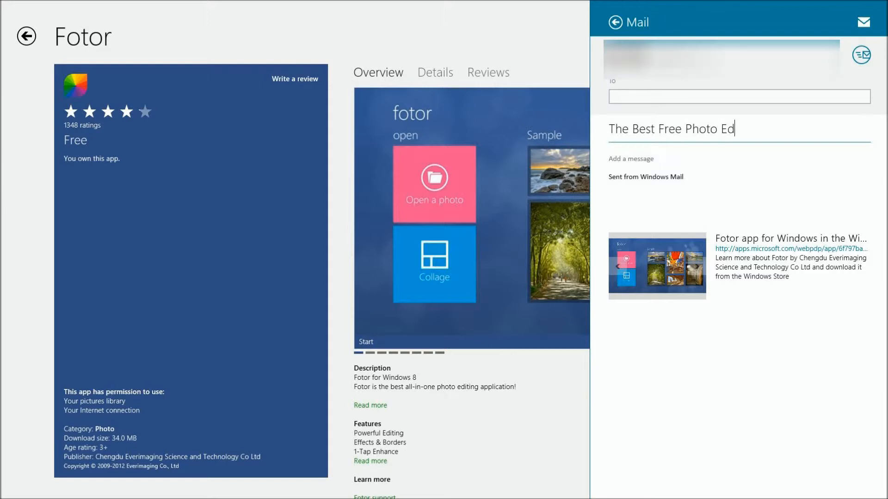
{"action": "type", "text": "itor for Windo"}
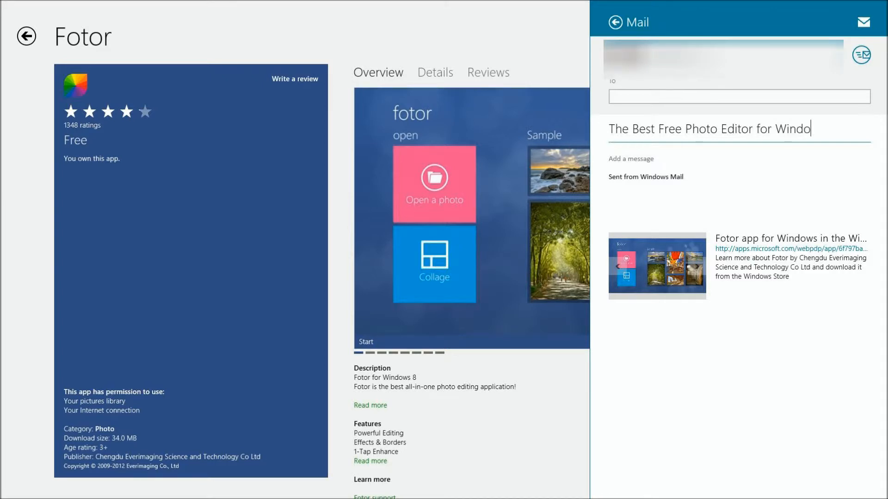
{"action": "type", "text": "ws 8"}
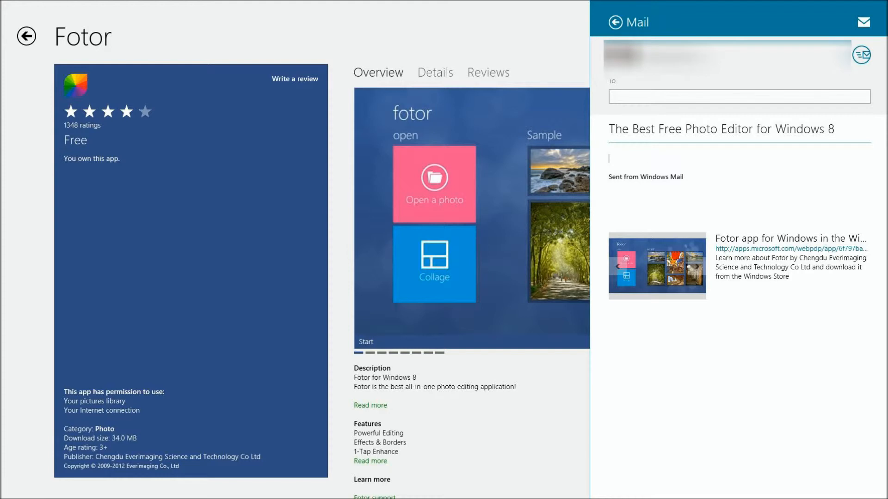
- Add placeholder text 'ffdsfds;ljsd;lk jds jfds fds ds sd' to the message body
{"action": "type", "text": "ffdsfds;ljsd;lk jds jfds fds ds"}
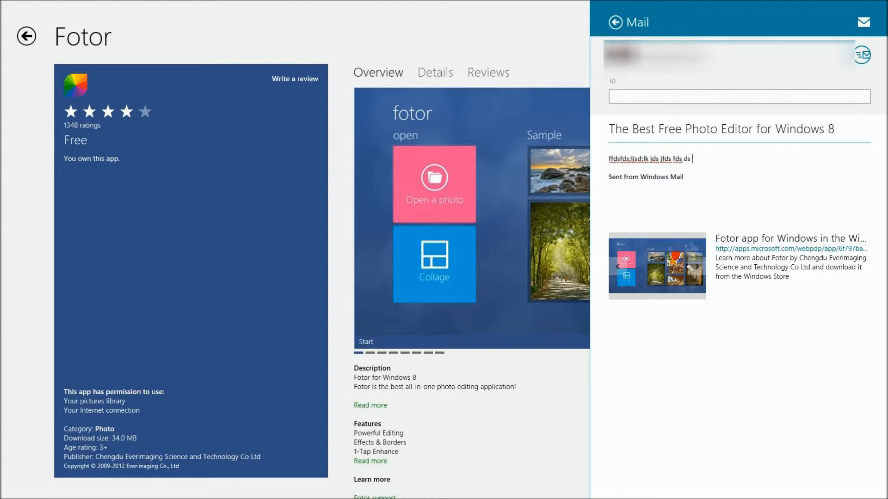
{"action": "type", "text": "sd"}
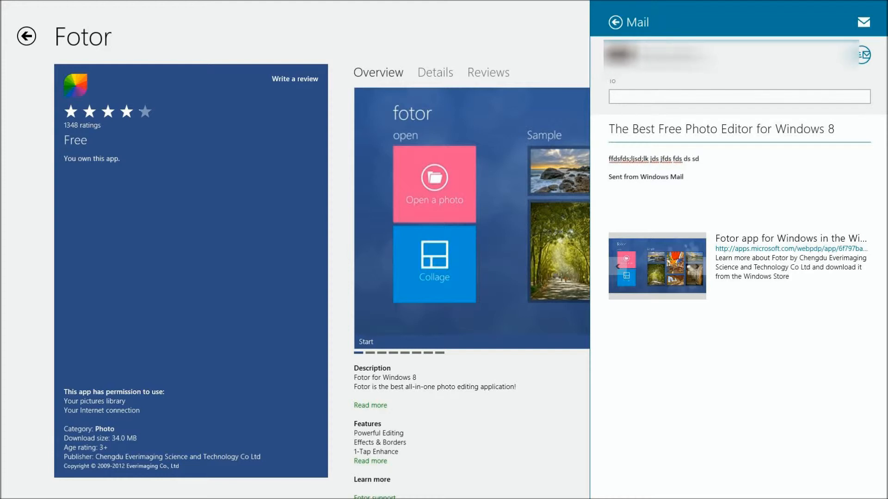
{"action": "mouse_move", "coordinate": [863, 22]}
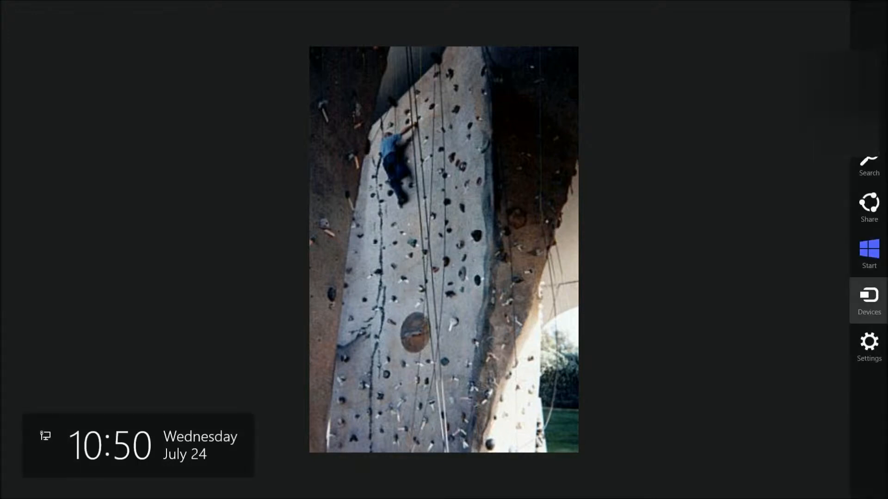
- Share the open wall-climbing photo from Photos via the Share charm using Mail
{"action": "left_click", "coordinate": [869, 208]}
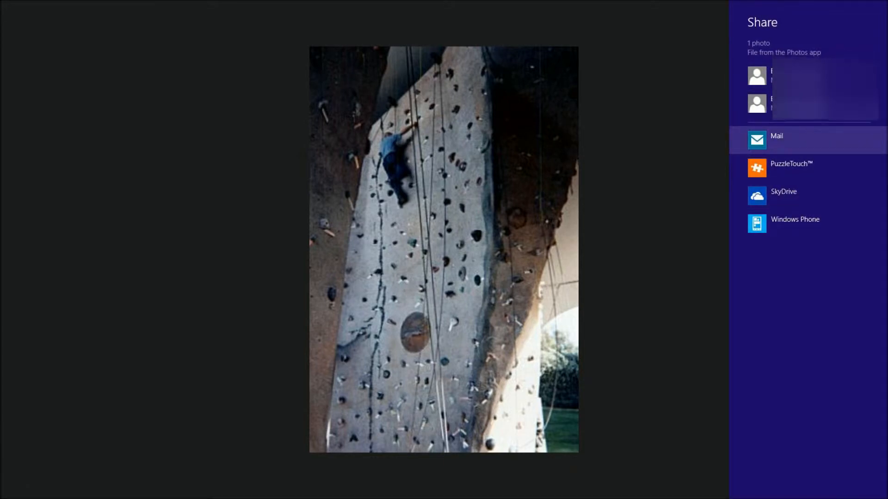
{"action": "left_click", "coordinate": [775, 136]}
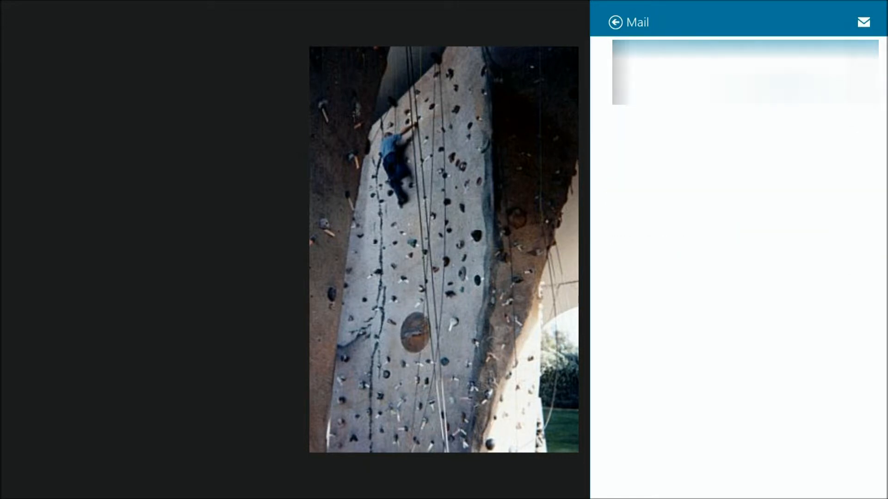
- Send the photo email and view the received message with wallclimb.jpg in the inbox
{"action": "left_click", "coordinate": [864, 22]}
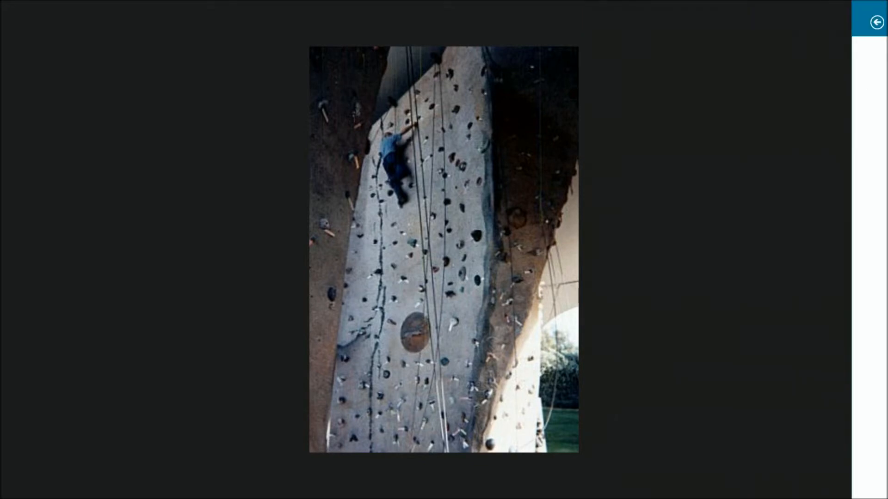
{"action": "left_click", "coordinate": [876, 21]}
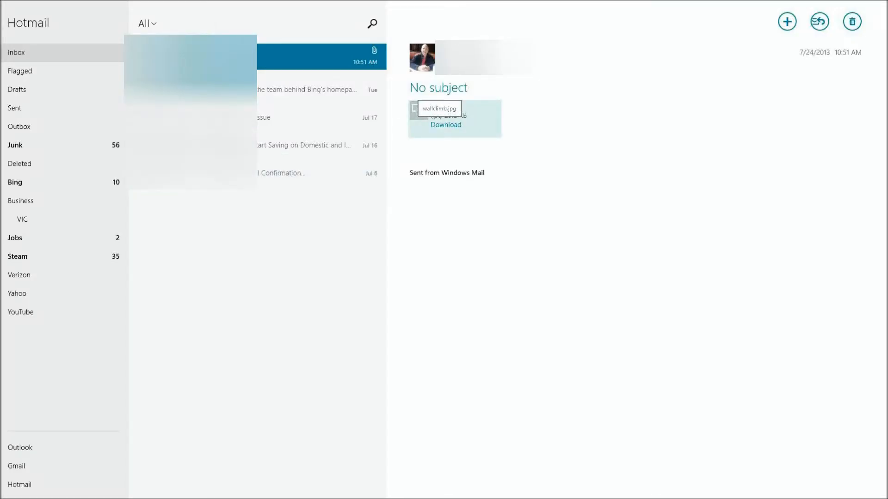
- Download the wallclimb.jpg attachment and choose Open from its options
{"action": "left_click", "coordinate": [454, 118]}
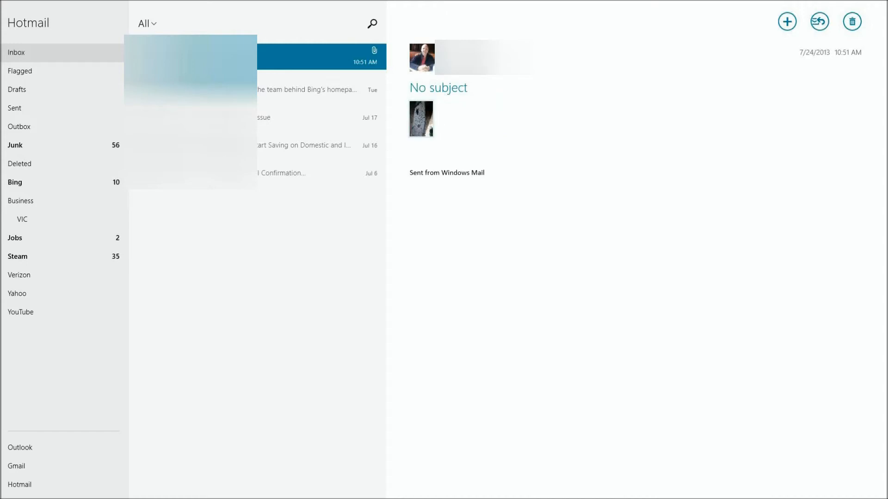
{"action": "right_click", "coordinate": [421, 118]}
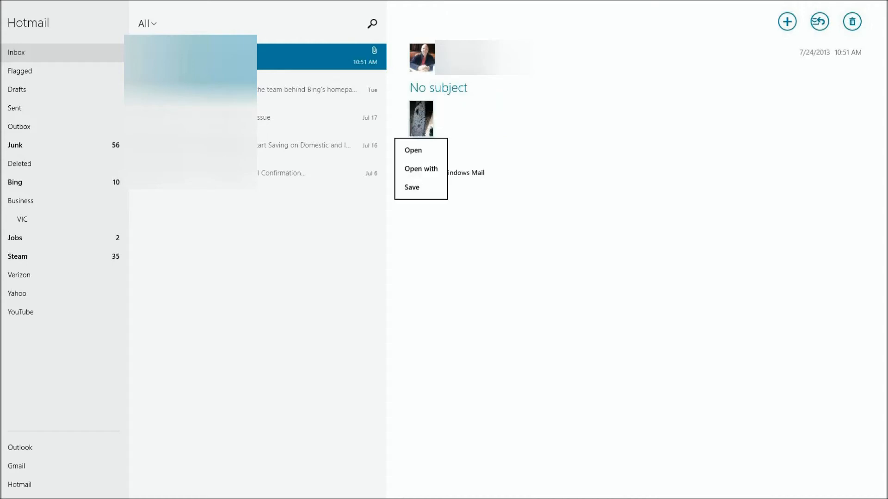
{"action": "left_click", "coordinate": [413, 150]}
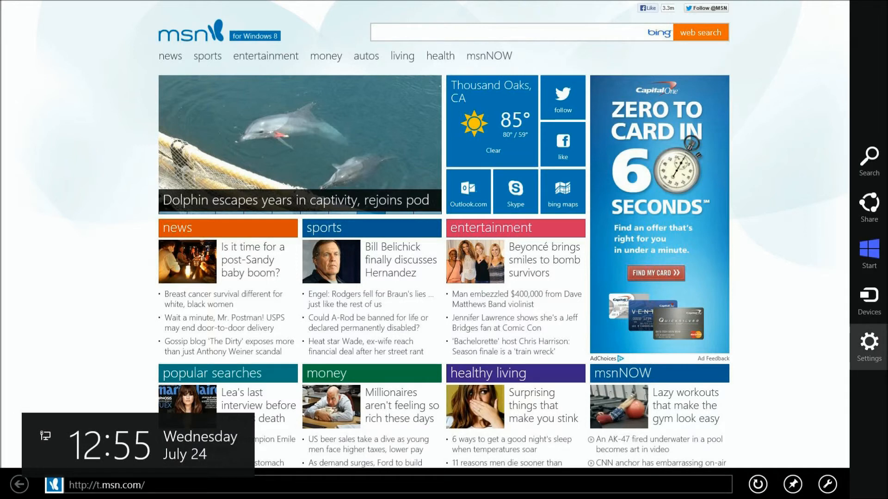
- Try sharing the MSN home page by Mail, then navigate to the MSN Fox Sports page
{"action": "left_click", "coordinate": [868, 209]}
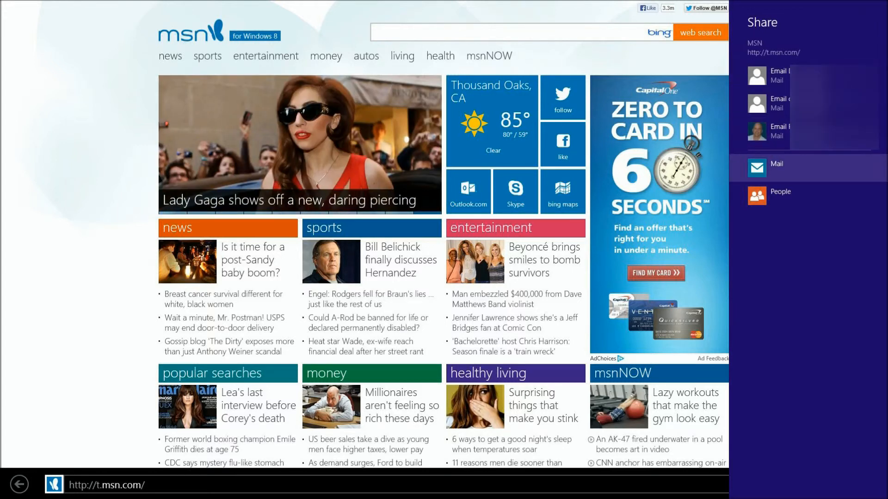
{"action": "left_click", "coordinate": [780, 195]}
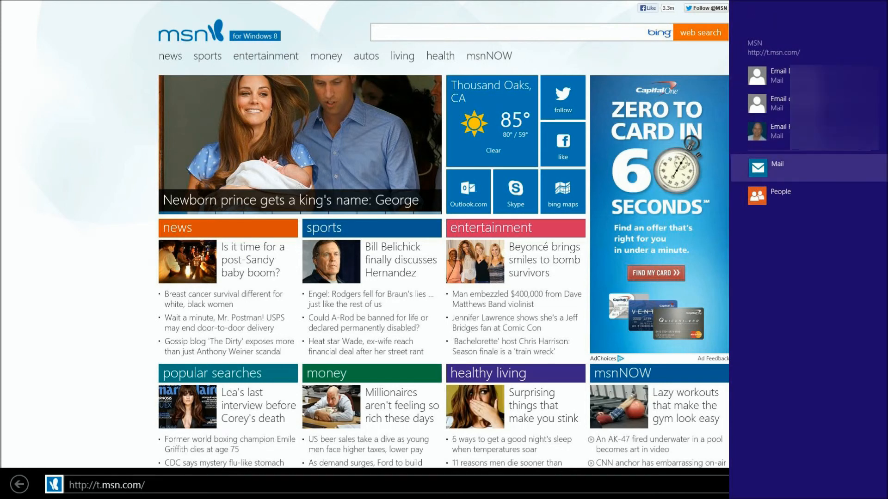
{"action": "left_click", "coordinate": [778, 167]}
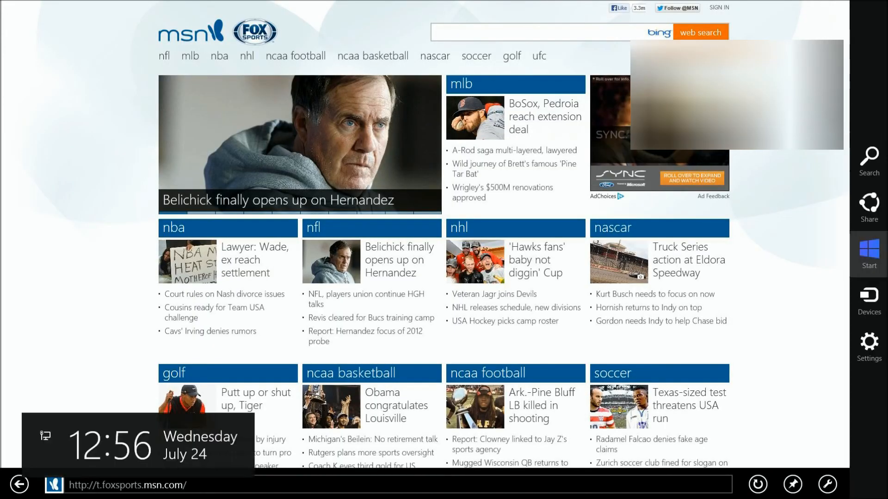
- Share the MSN Fox Sports page via the Share charm using Mail
{"action": "left_click", "coordinate": [868, 208]}
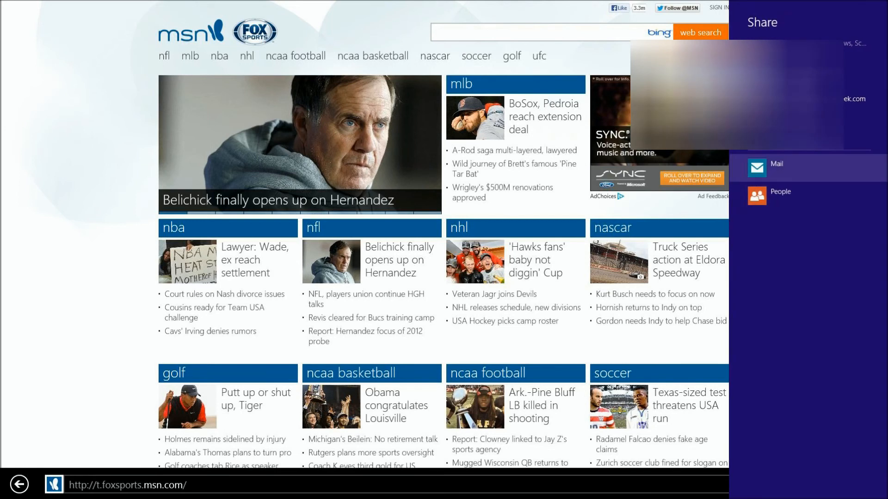
{"action": "left_click", "coordinate": [776, 164]}
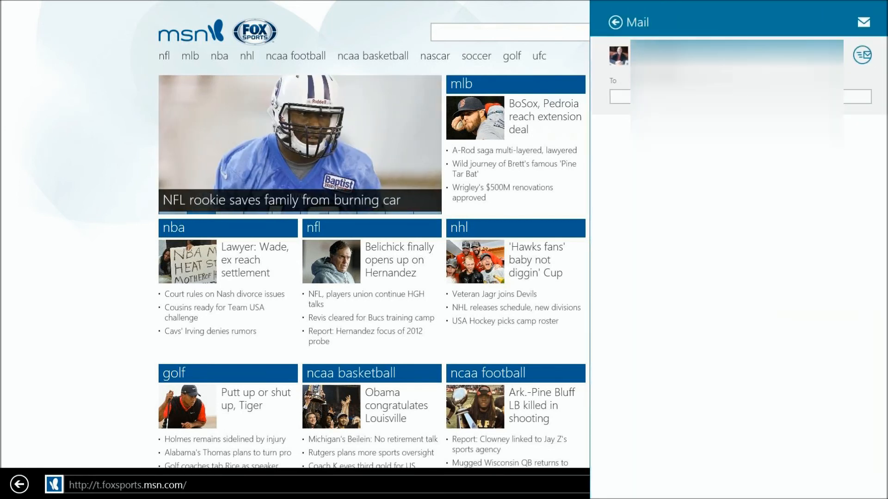